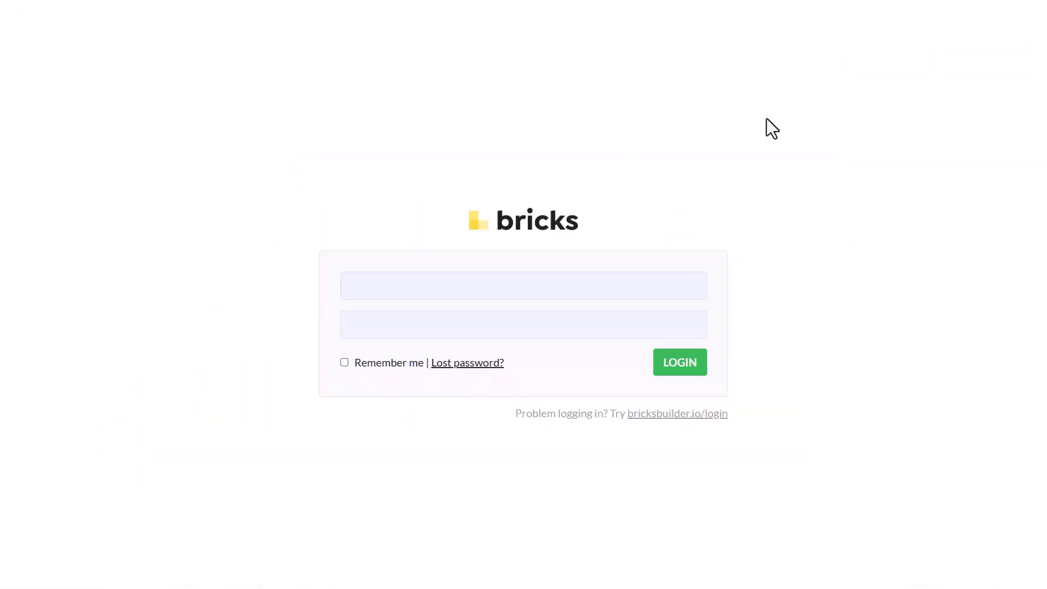
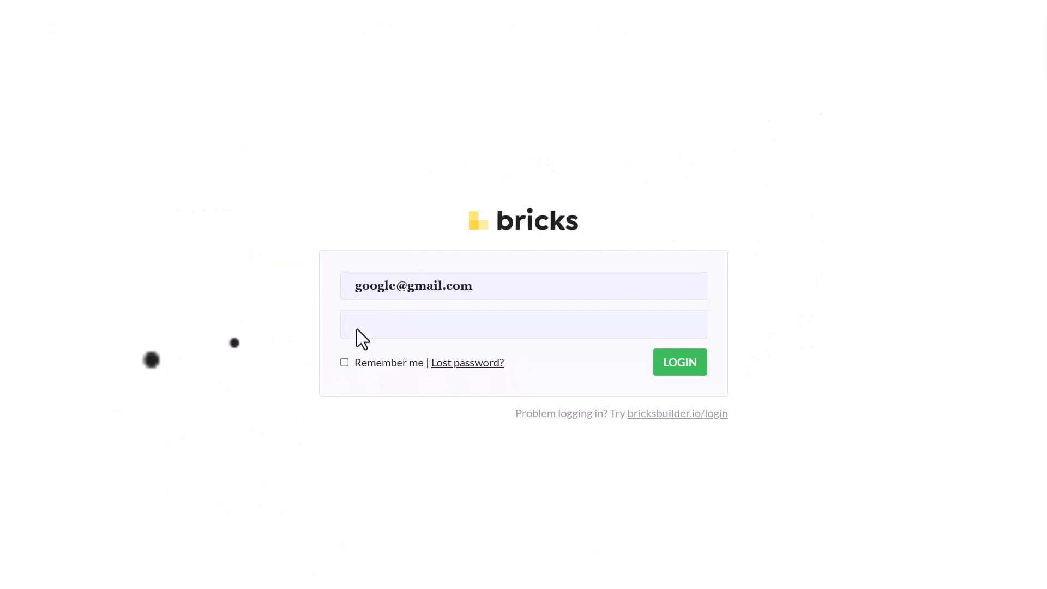
{"action": "type", "text": "password"}
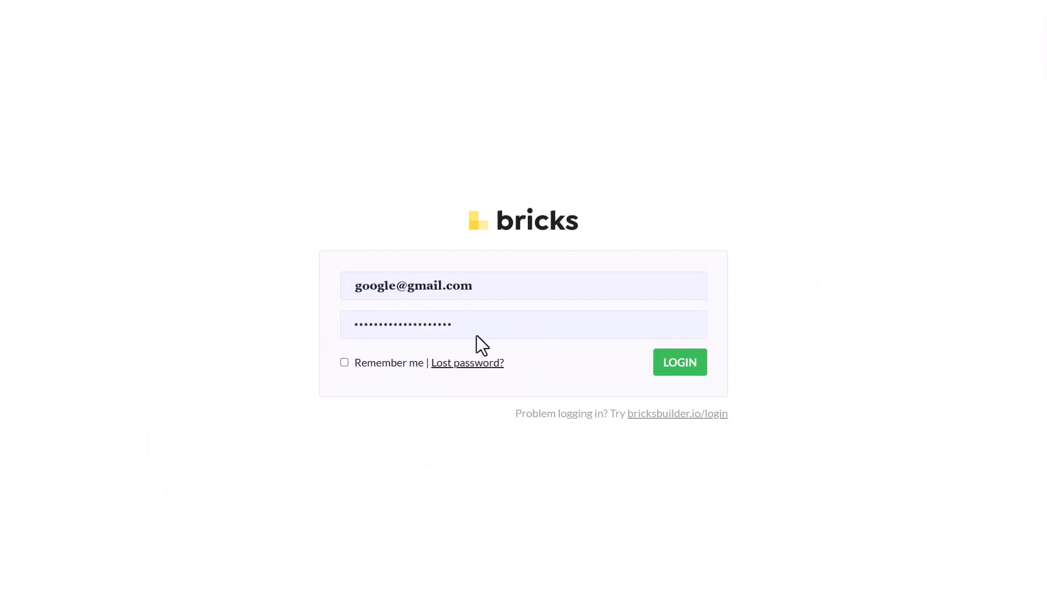
{"action": "left_click", "coordinate": [679, 362]}
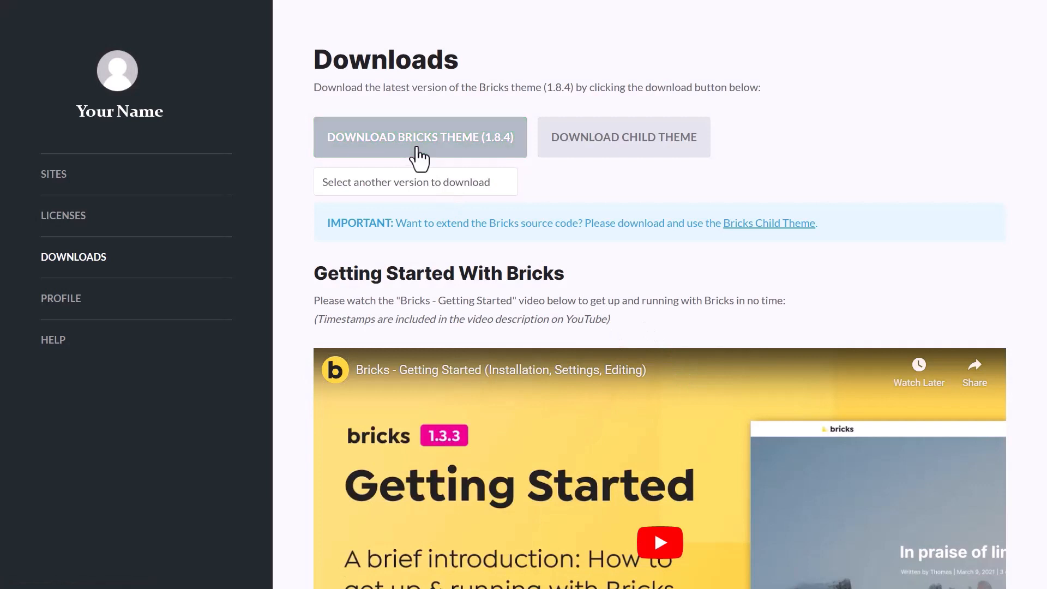
{"action": "mouse_move", "coordinate": [427, 153]}
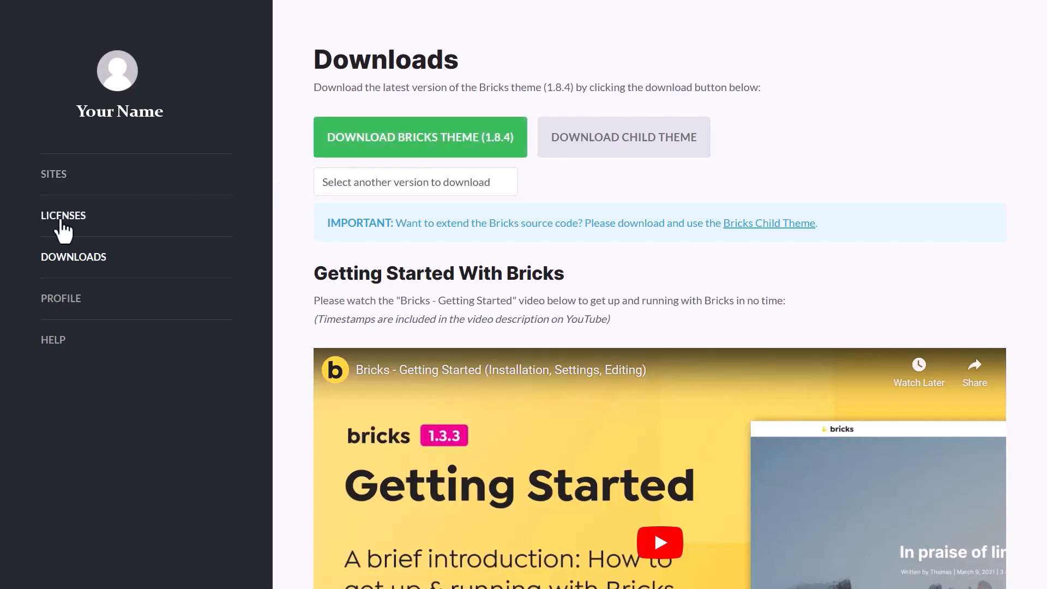
Go to the account's Licenses page after downloading Bricks theme 1.8.4
{"action": "left_click", "coordinate": [63, 215]}
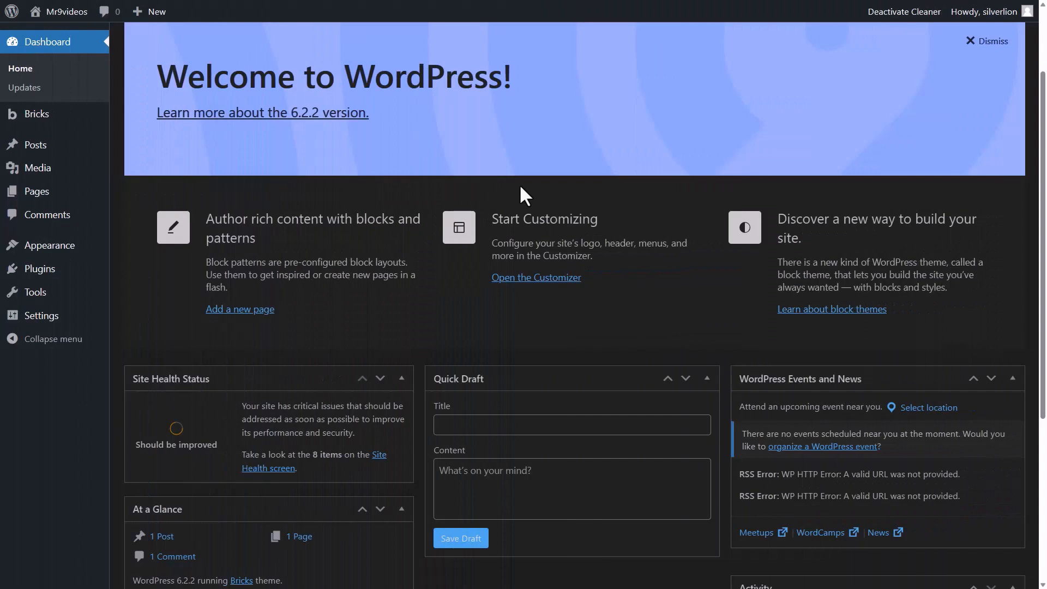
{"action": "mouse_move", "coordinate": [131, 251]}
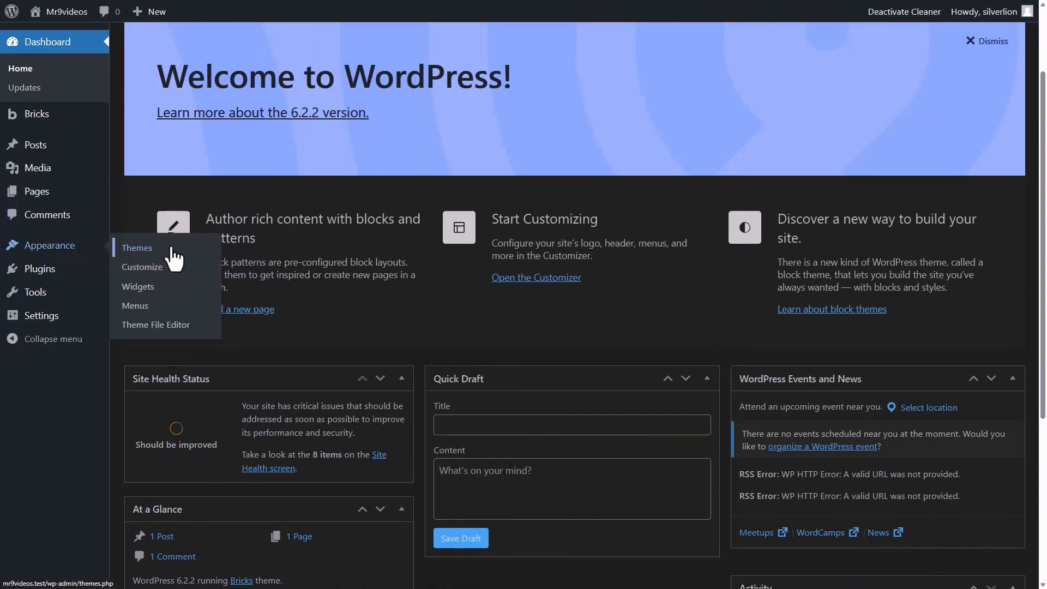
Go to Appearance > Themes > Add New > Upload Theme and choose Bricks.zip as the theme file
{"action": "left_click", "coordinate": [137, 247]}
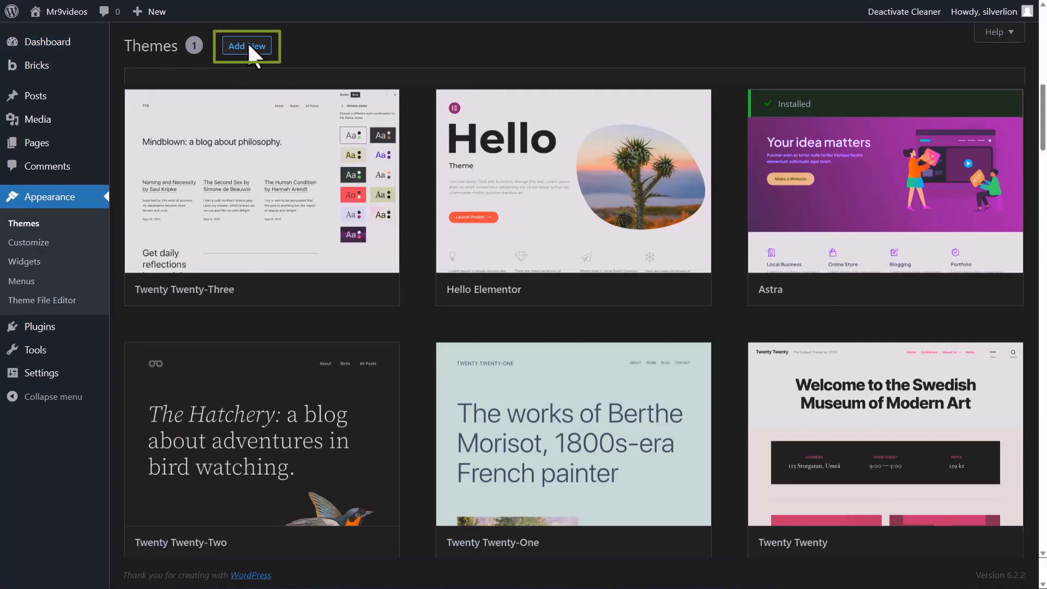
{"action": "left_click", "coordinate": [246, 46]}
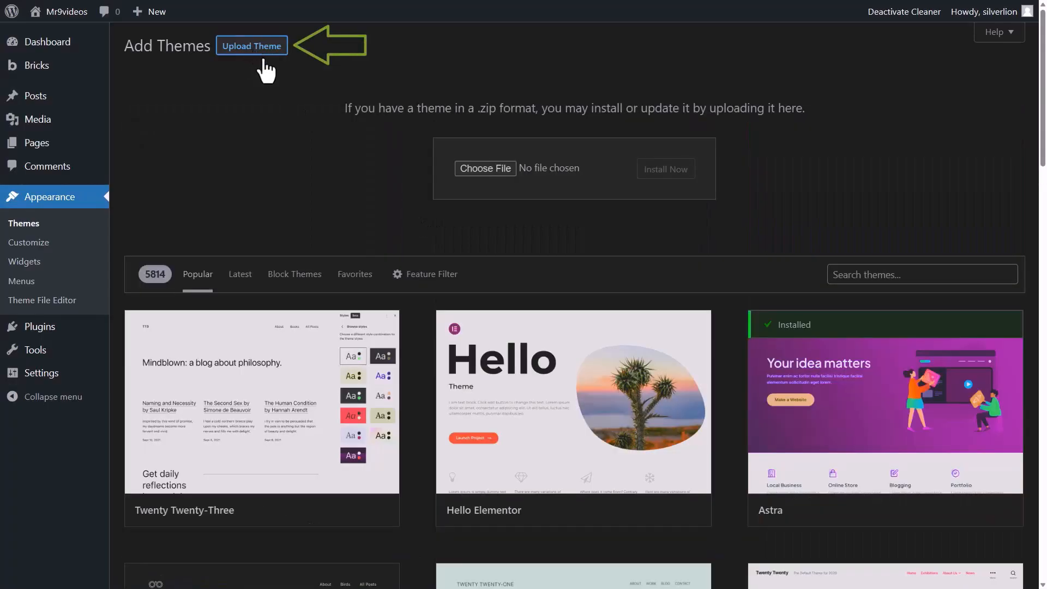
{"action": "left_click", "coordinate": [484, 167]}
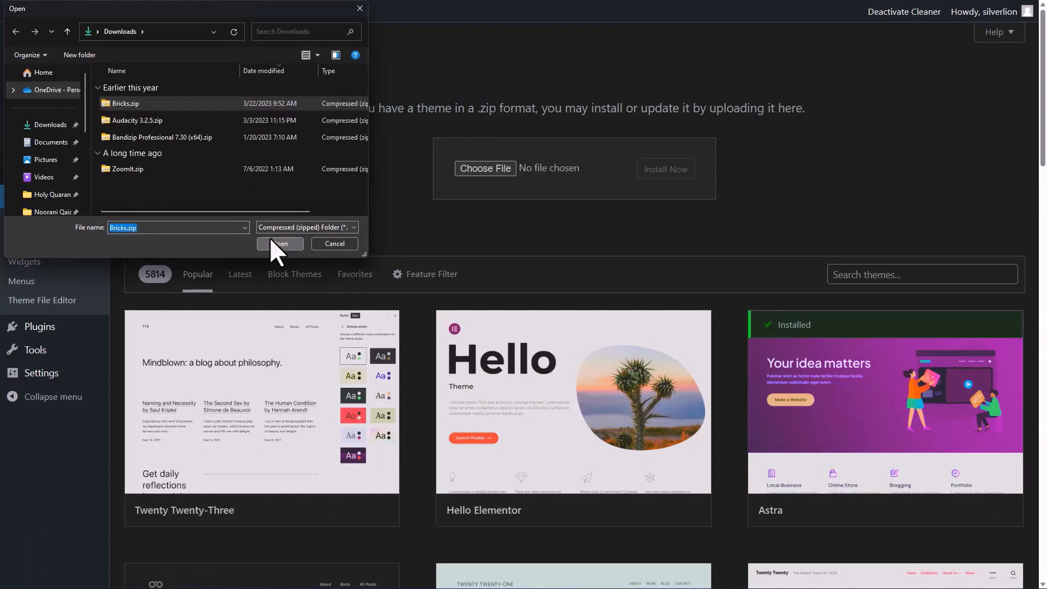
{"action": "left_click", "coordinate": [279, 243]}
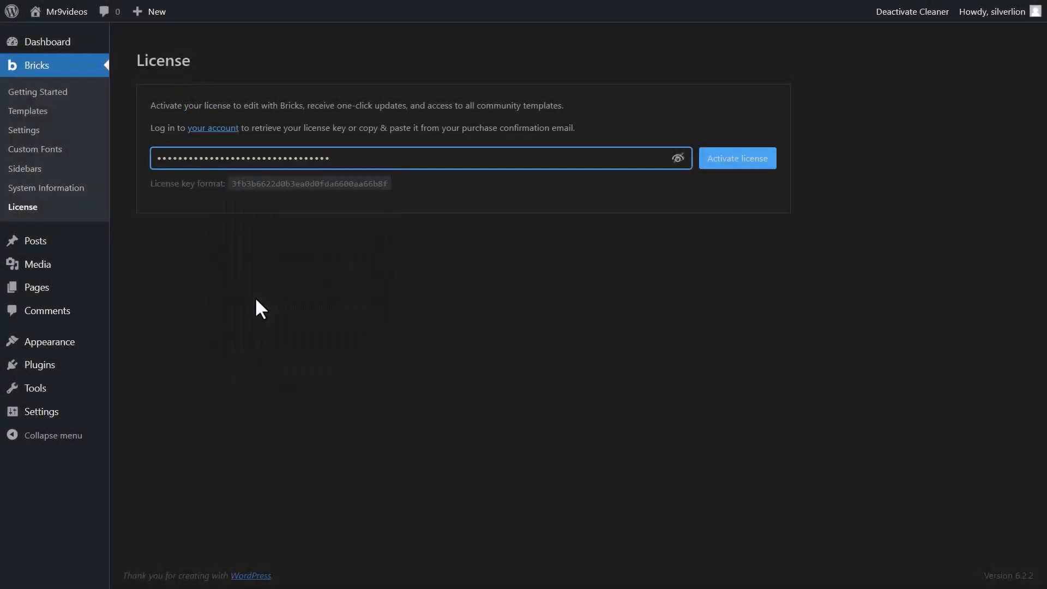
Activate the Bricks license with the entered key and scroll the Getting Started page
{"action": "left_click", "coordinate": [38, 92]}
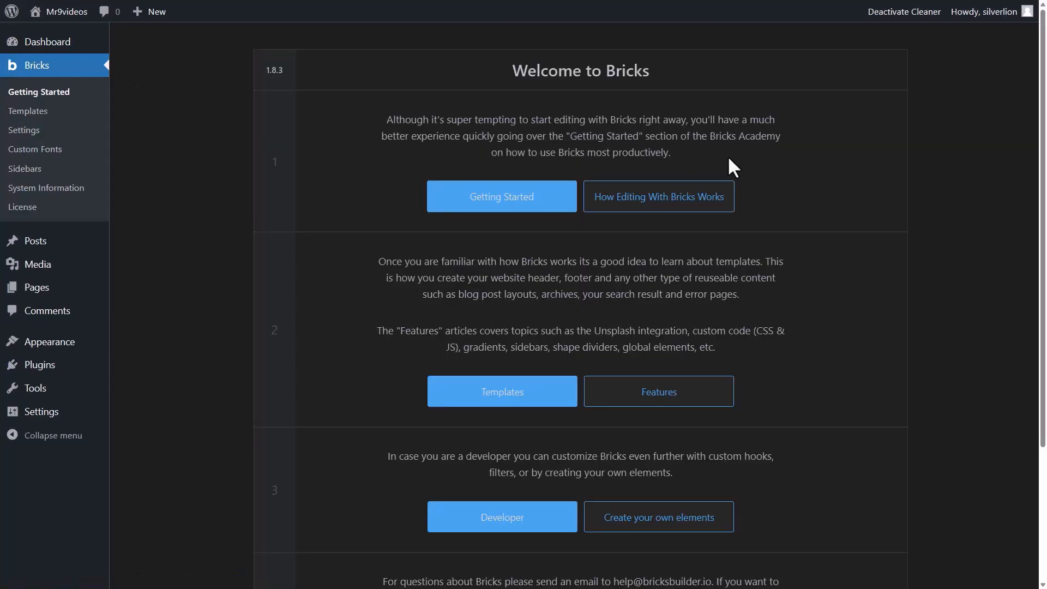
{"action": "mouse_move", "coordinate": [787, 180]}
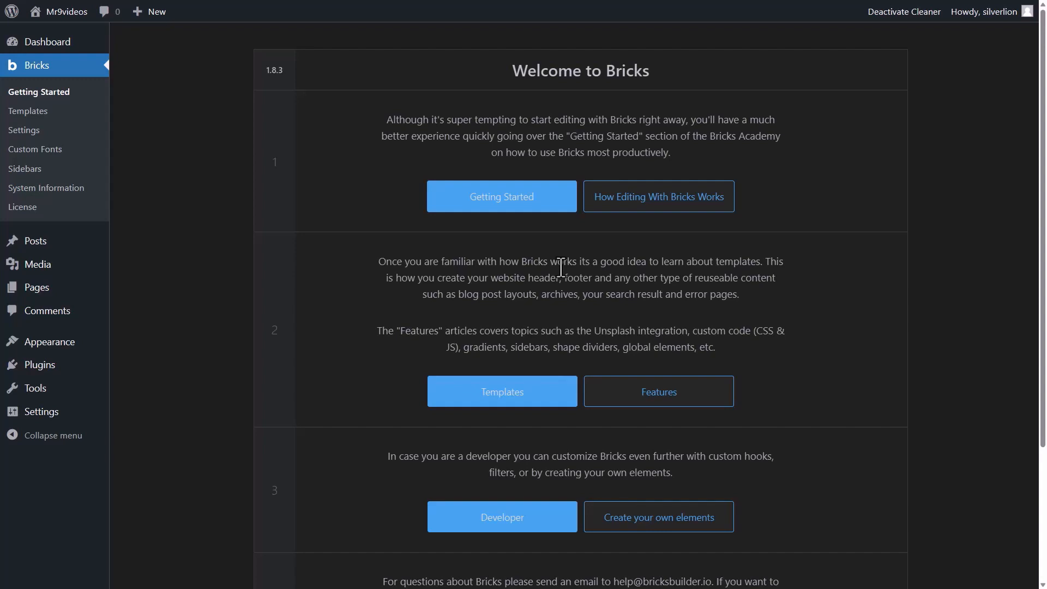
{"action": "mouse_move", "coordinate": [546, 243]}
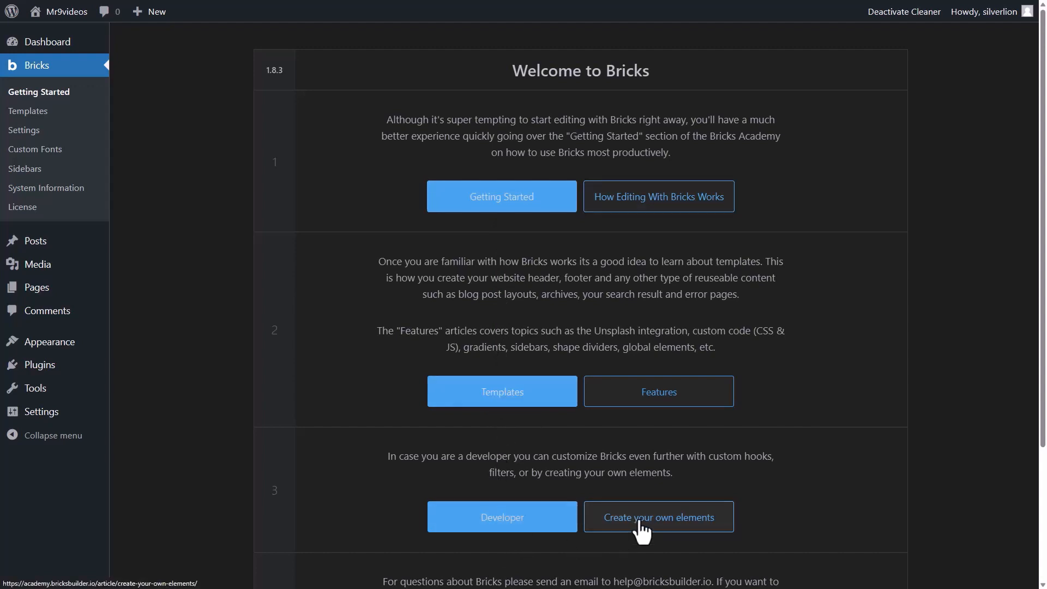
{"action": "scroll", "scroll_direction": "down", "scroll_amount": 3}
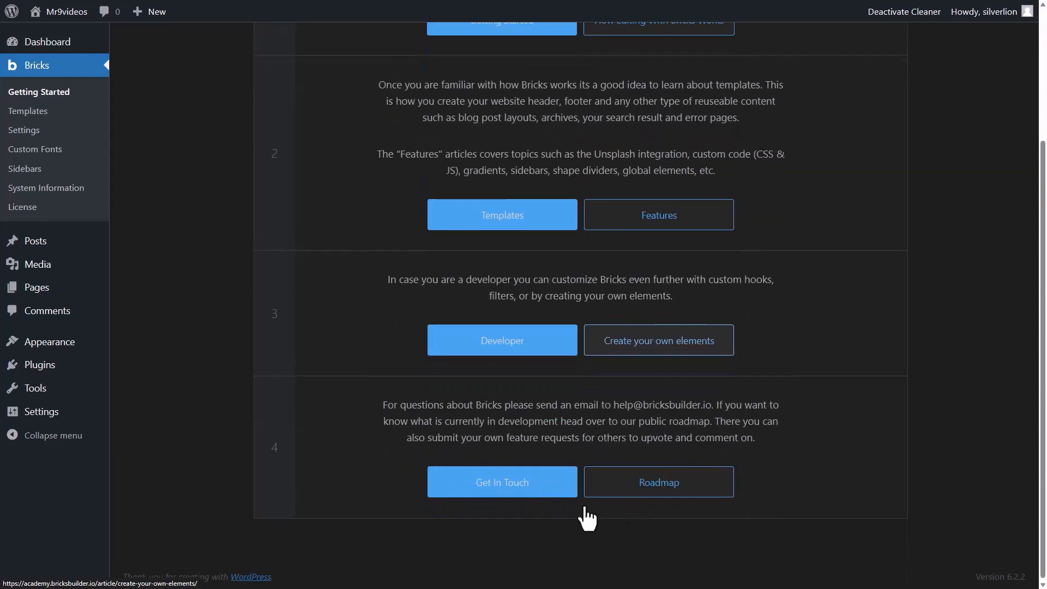
{"action": "mouse_move", "coordinate": [501, 482]}
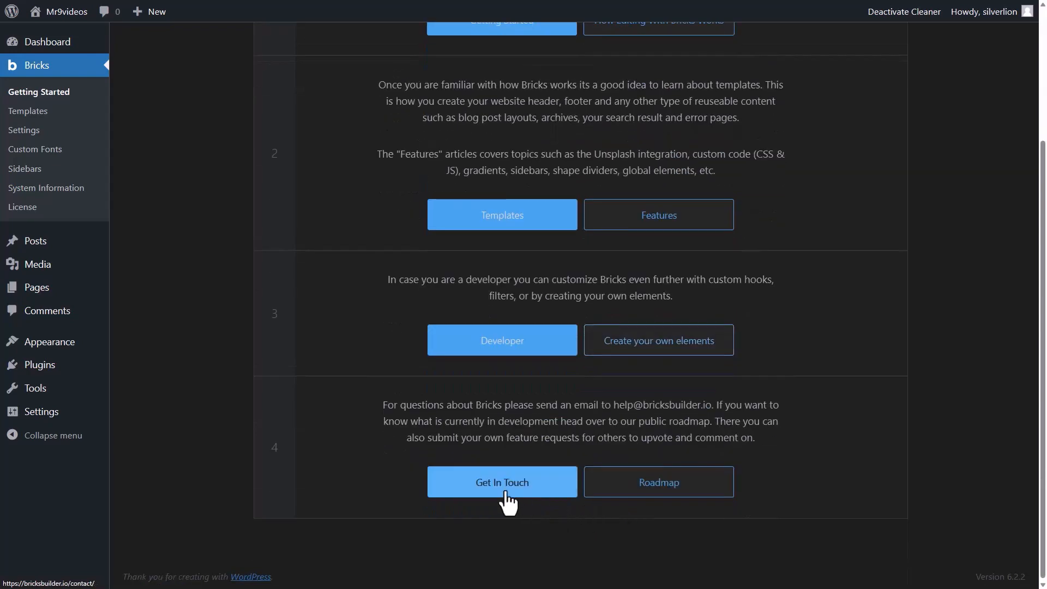
{"action": "mouse_move", "coordinate": [657, 481]}
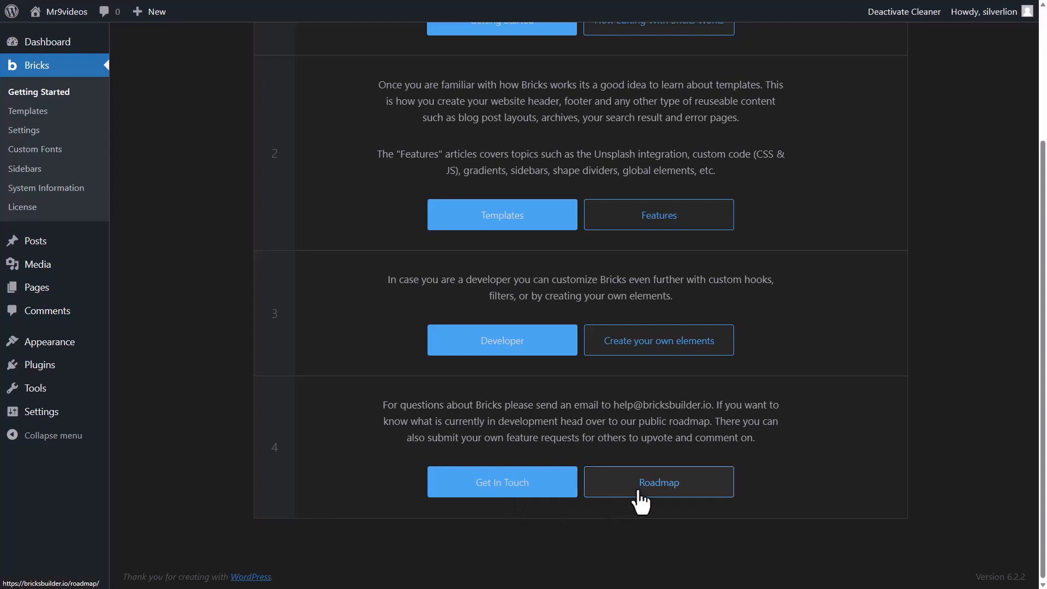
{"action": "mouse_move", "coordinate": [537, 379]}
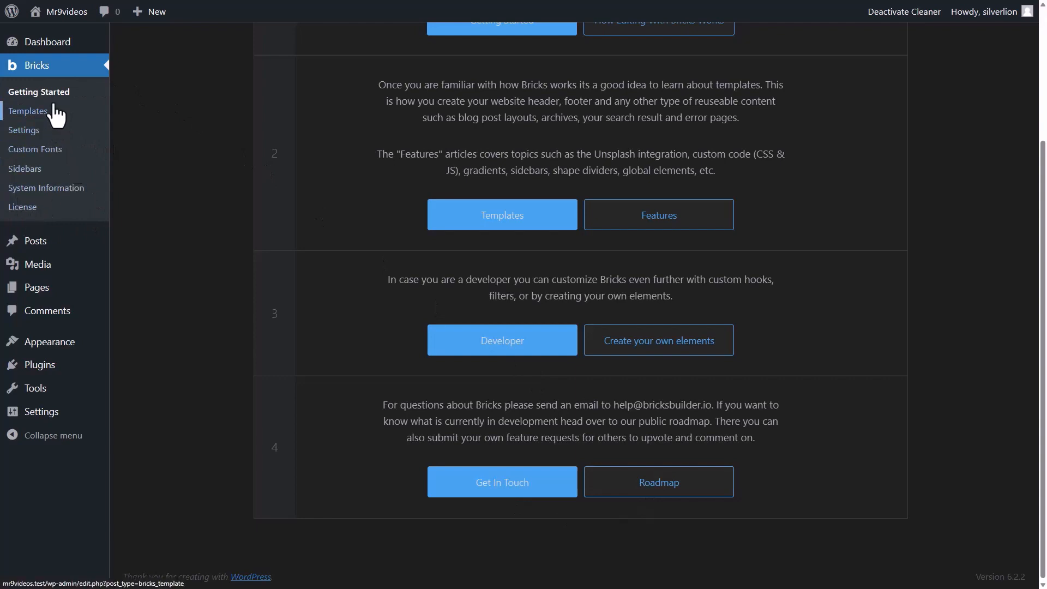
{"action": "left_click", "coordinate": [28, 111]}
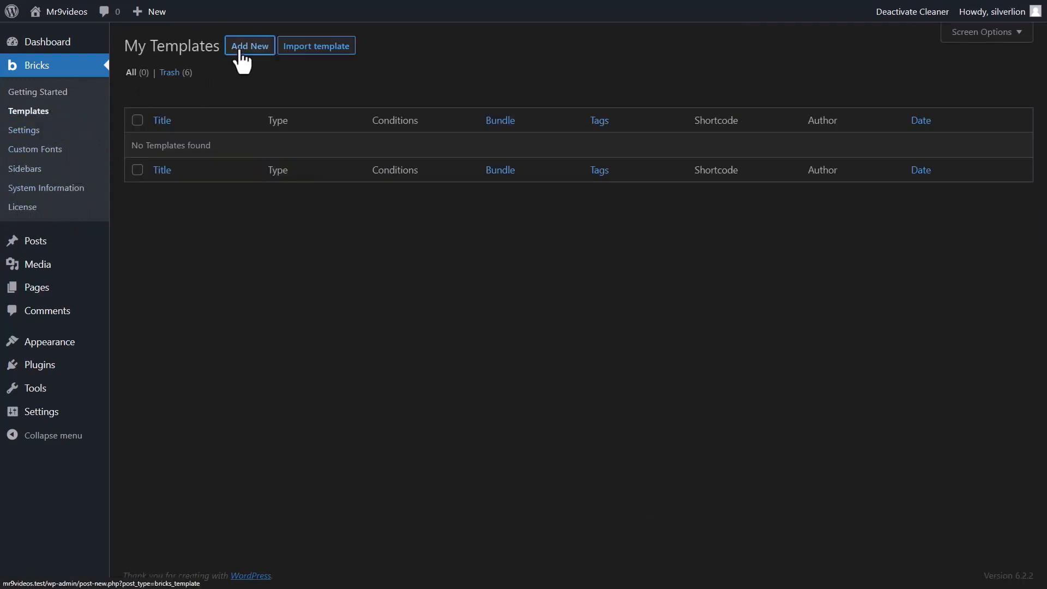
{"action": "left_click", "coordinate": [248, 46]}
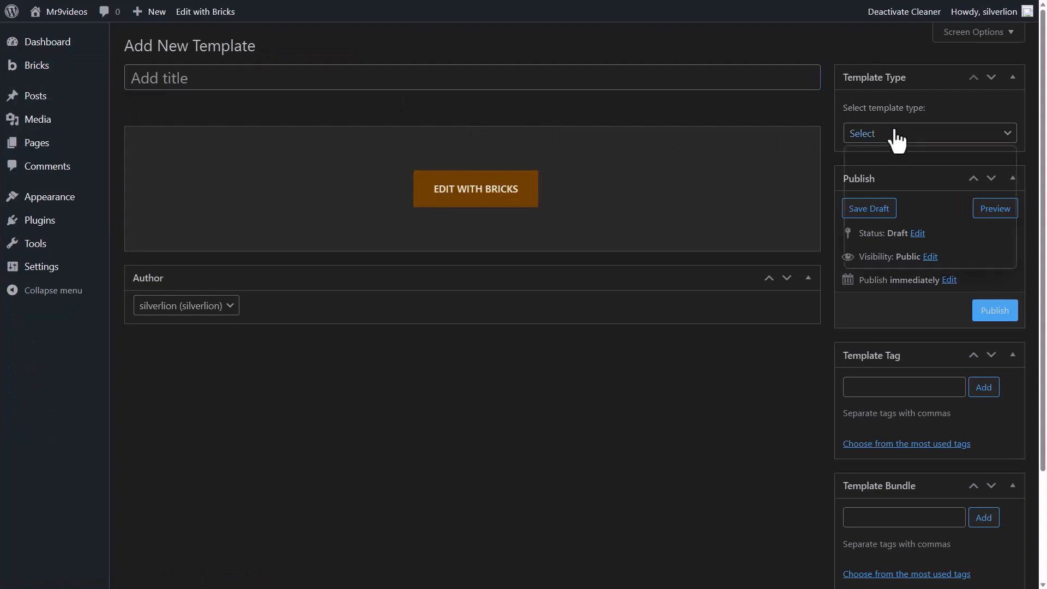
{"action": "left_click", "coordinate": [927, 133]}
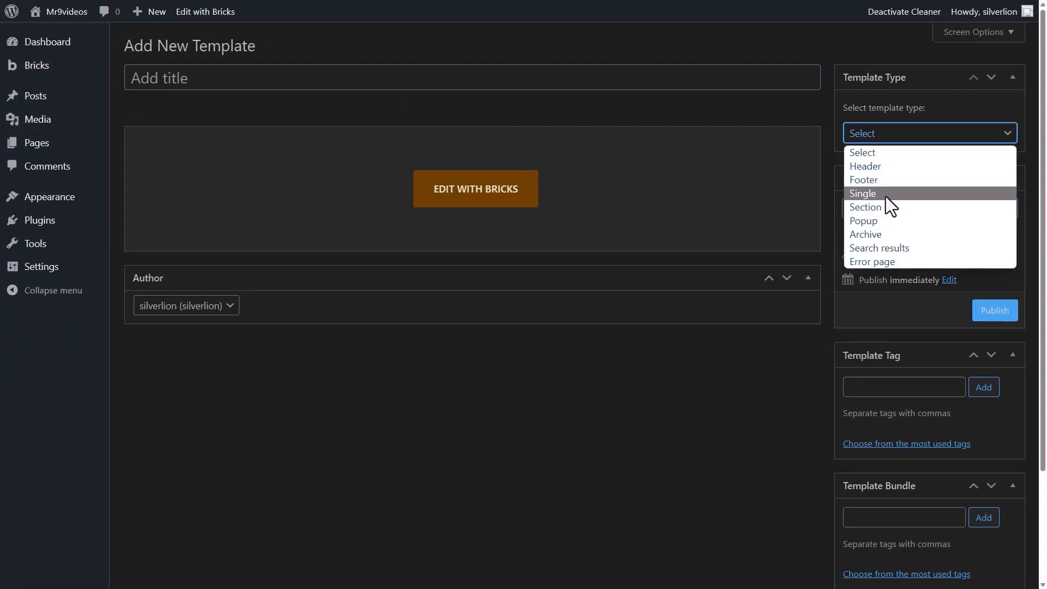
{"action": "mouse_move", "coordinate": [865, 206]}
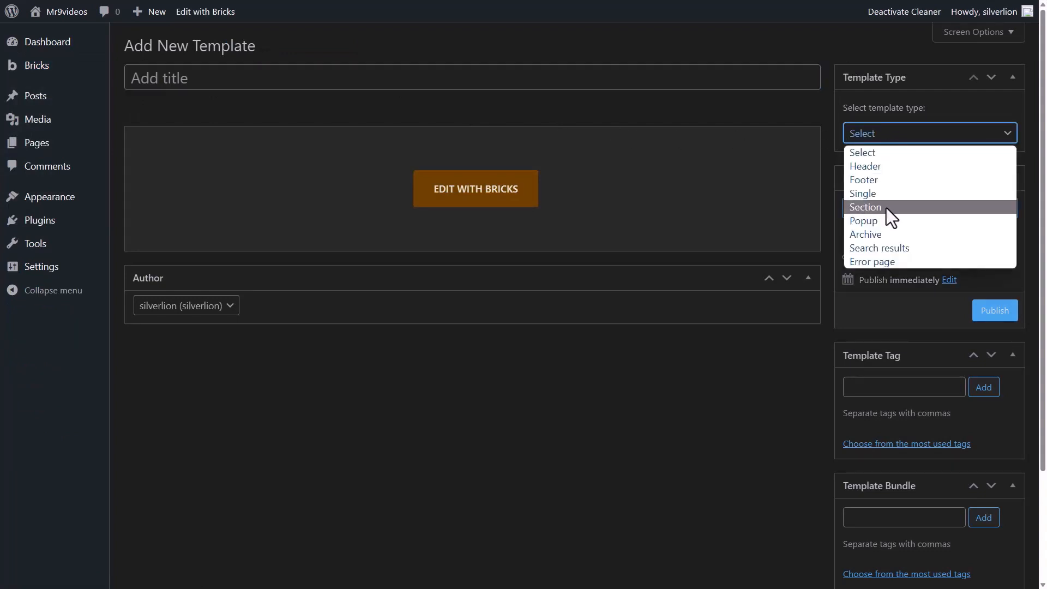
{"action": "mouse_move", "coordinate": [902, 252]}
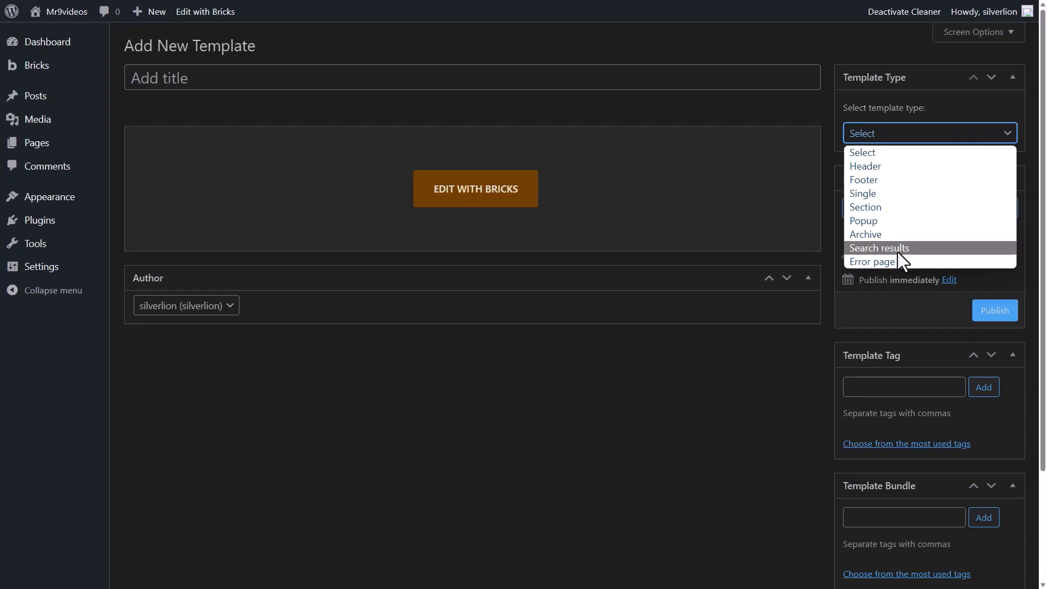
{"action": "mouse_move", "coordinate": [862, 259]}
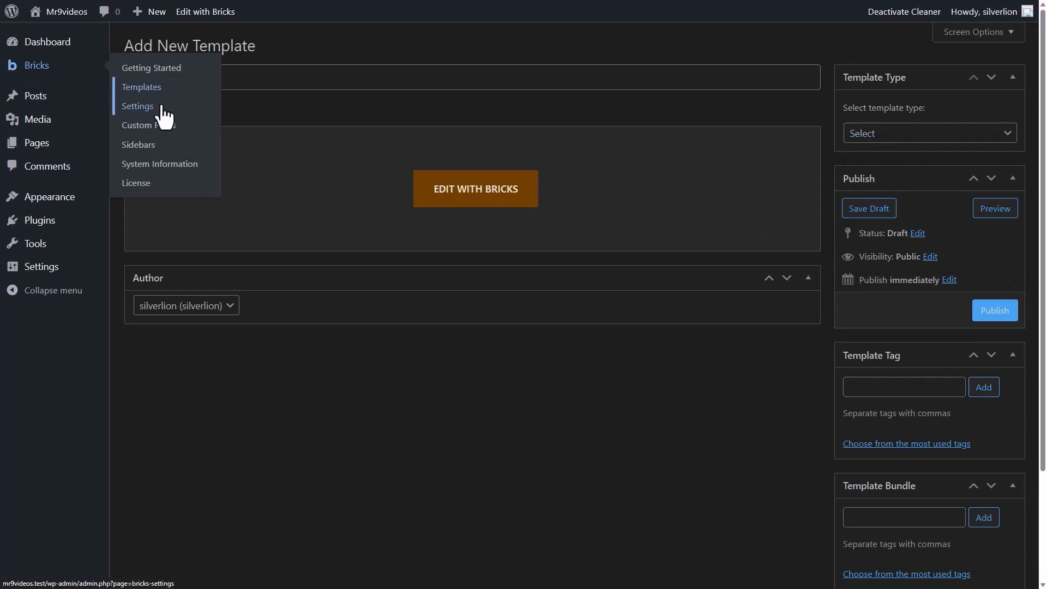
Visit the Bricks Settings, Custom Fonts and Sidebars admin pages in turn
{"action": "left_click", "coordinate": [137, 105]}
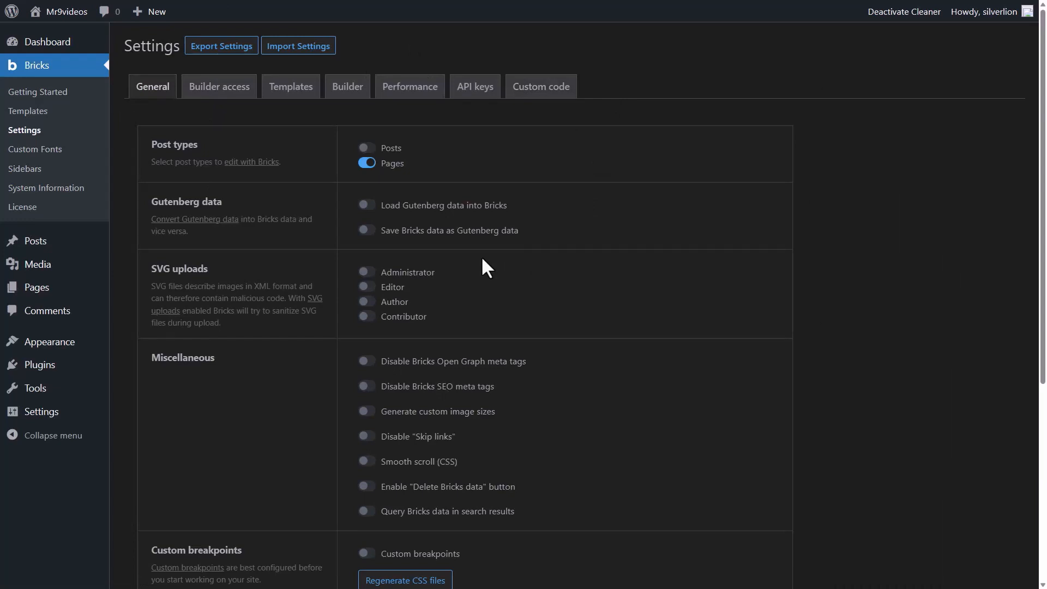
{"action": "mouse_move", "coordinate": [26, 164]}
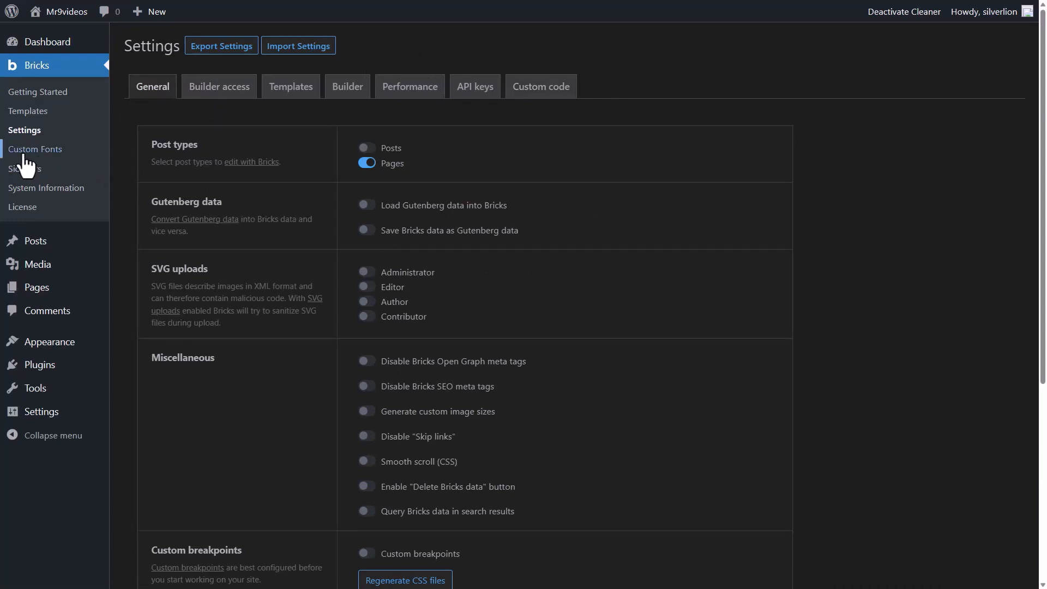
{"action": "left_click", "coordinate": [35, 150]}
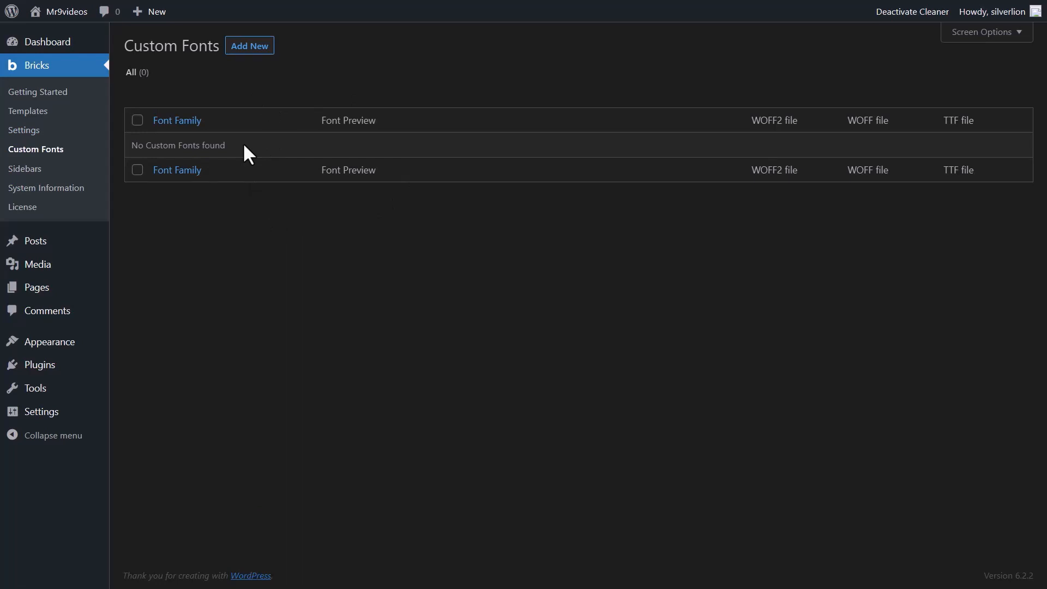
{"action": "mouse_move", "coordinate": [72, 187]}
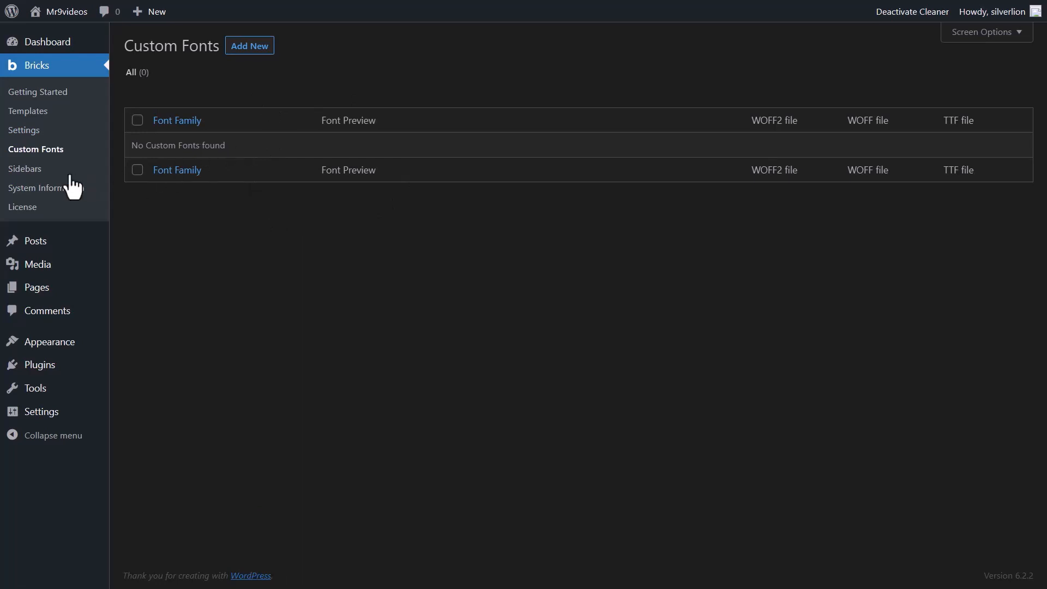
{"action": "left_click", "coordinate": [25, 168]}
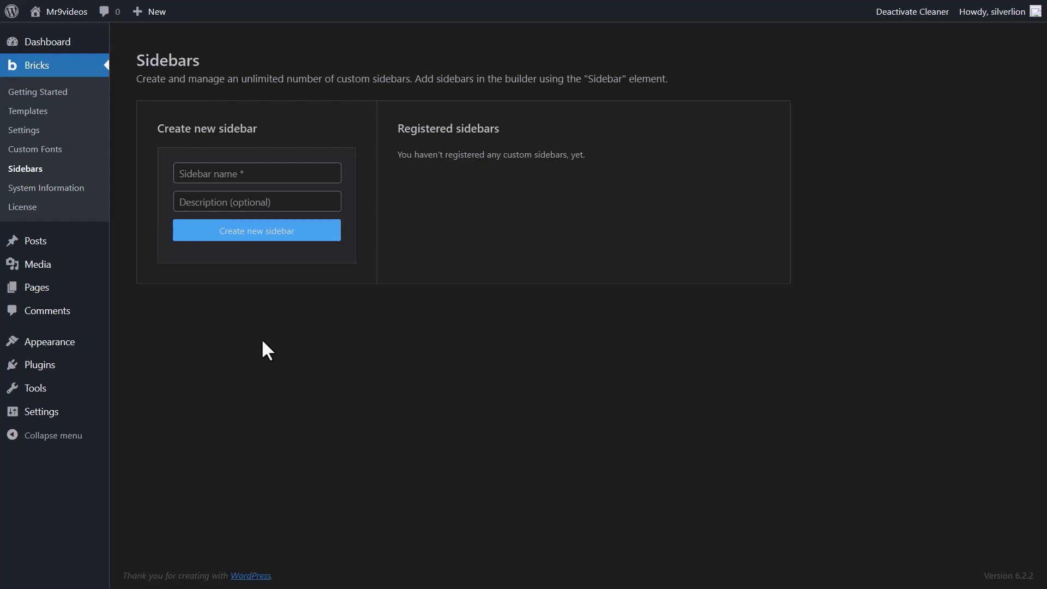
{"action": "left_click", "coordinate": [46, 188]}
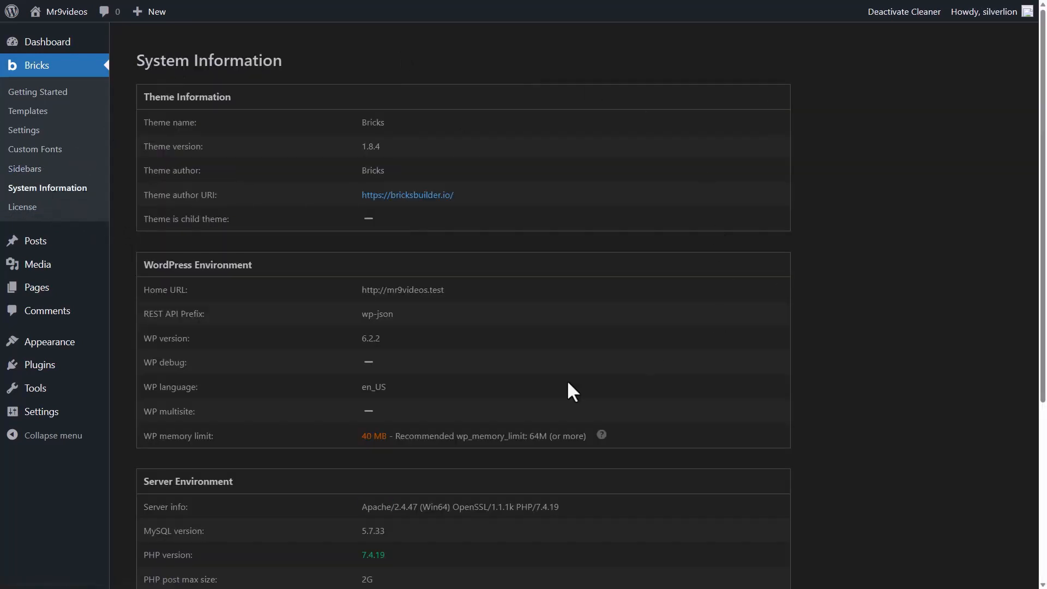
{"action": "mouse_move", "coordinate": [353, 293]}
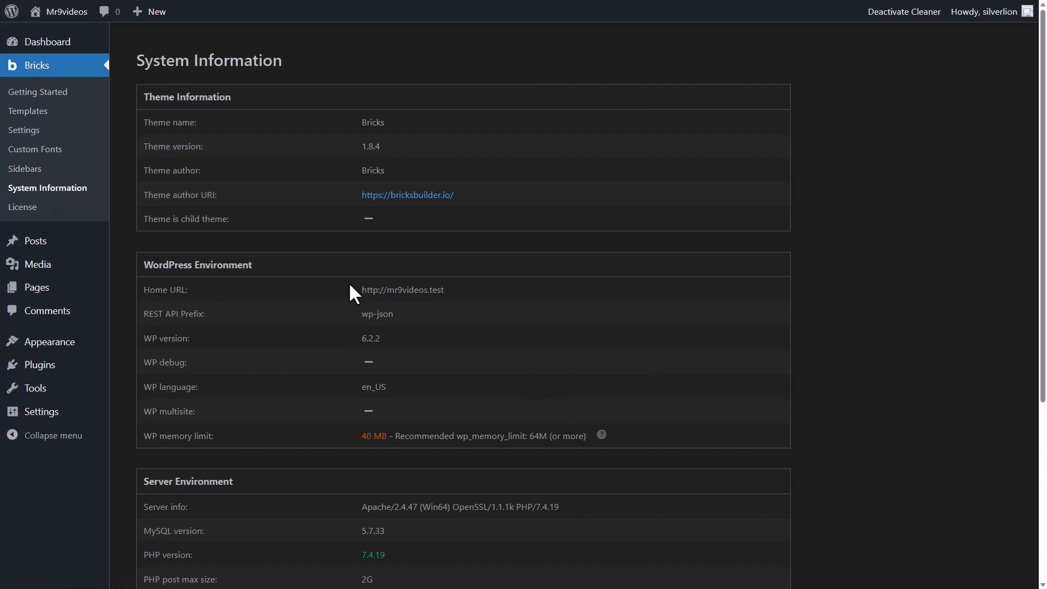
{"action": "double_click", "coordinate": [375, 506]}
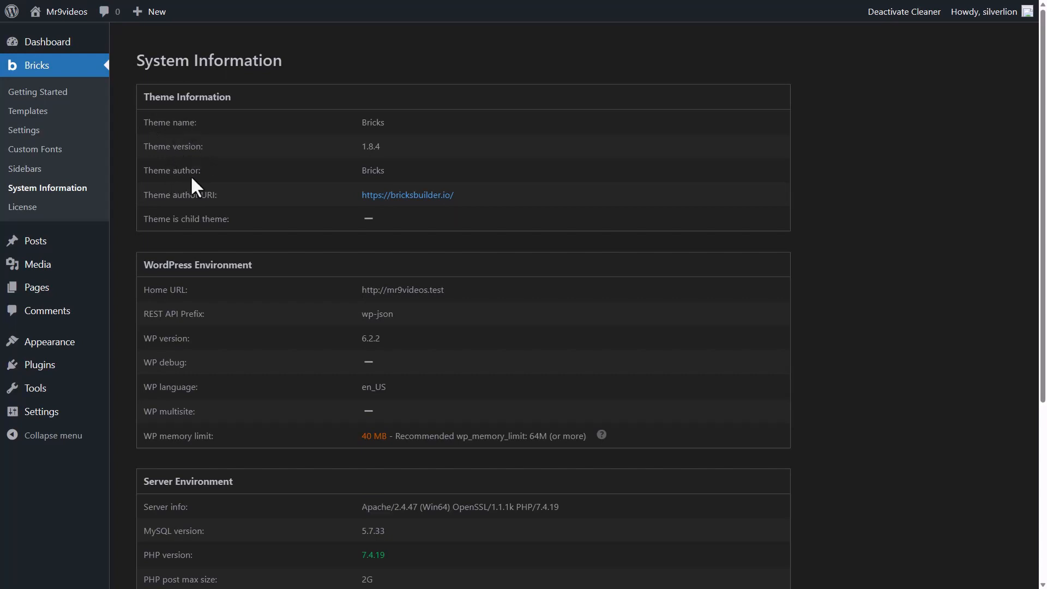
{"action": "mouse_move", "coordinate": [190, 249]}
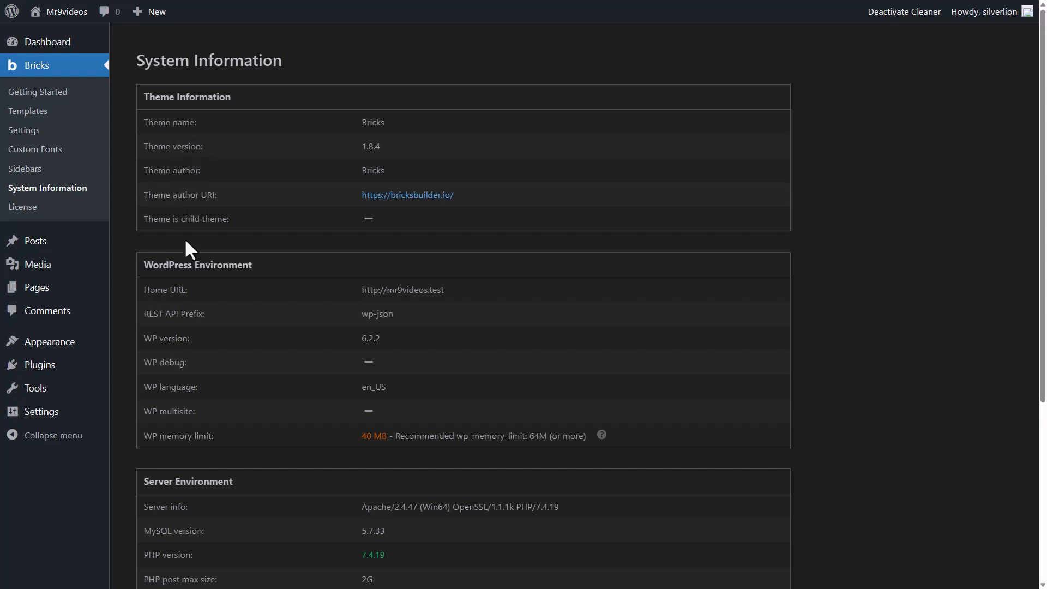
{"action": "double_click", "coordinate": [222, 264]}
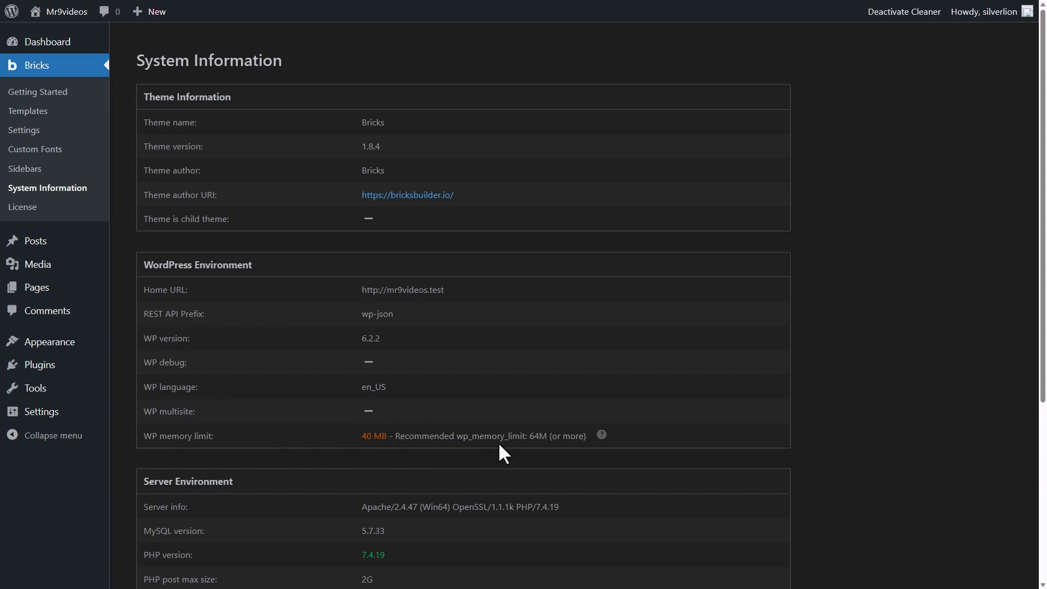
{"action": "mouse_move", "coordinate": [598, 453]}
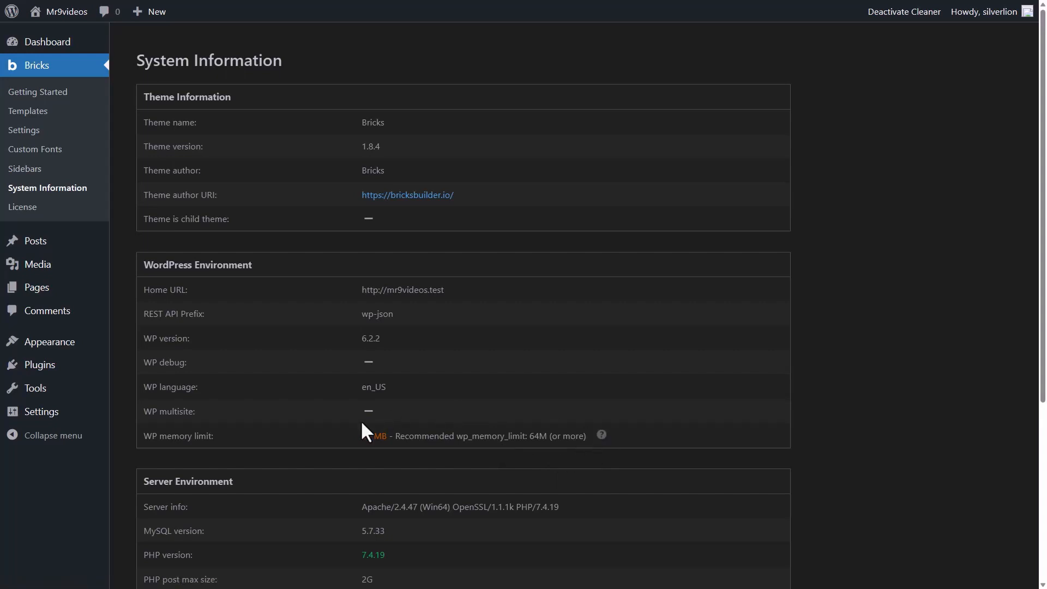
{"action": "scroll", "scroll_direction": "down", "scroll_amount": 3}
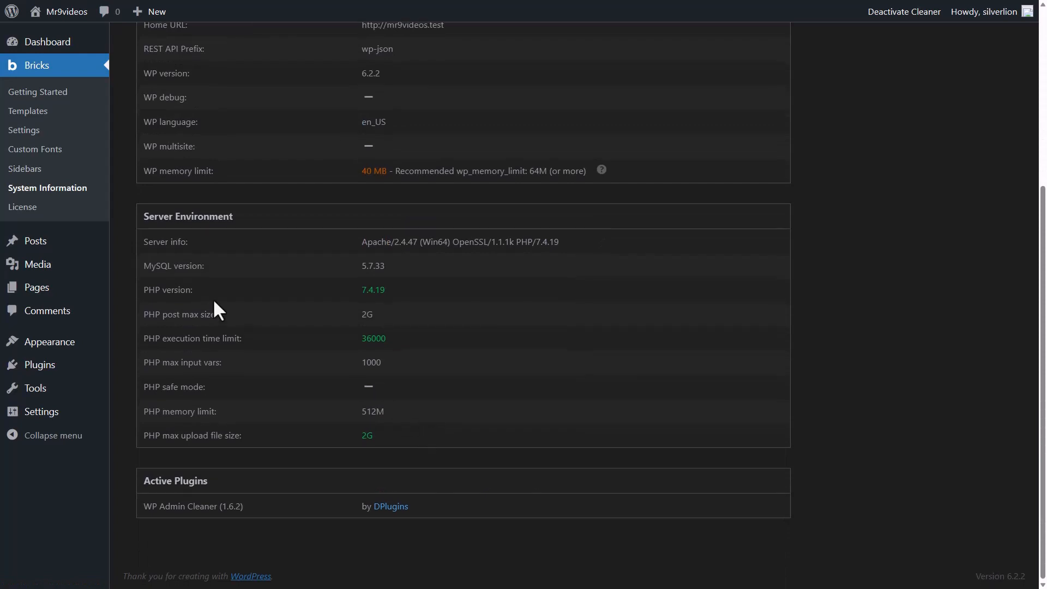
{"action": "double_click", "coordinate": [188, 216]}
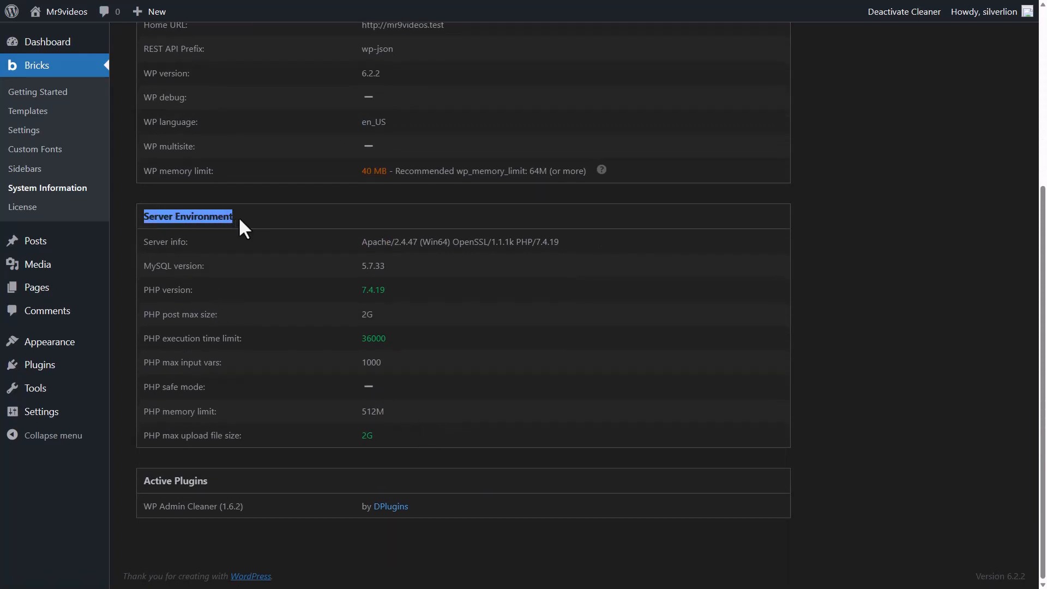
{"action": "mouse_move", "coordinate": [352, 255]}
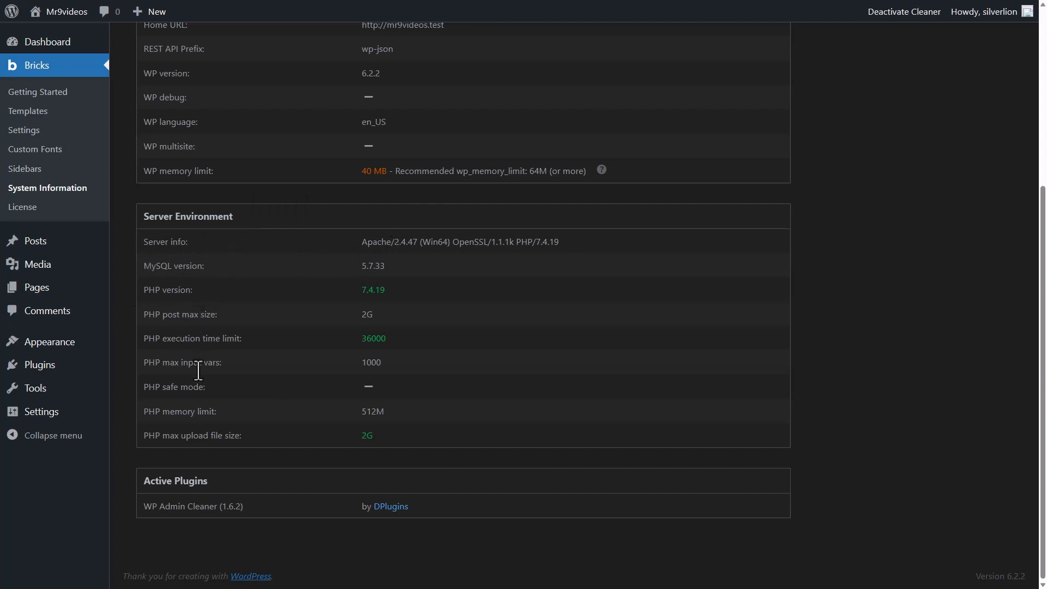
{"action": "mouse_move", "coordinate": [144, 511]}
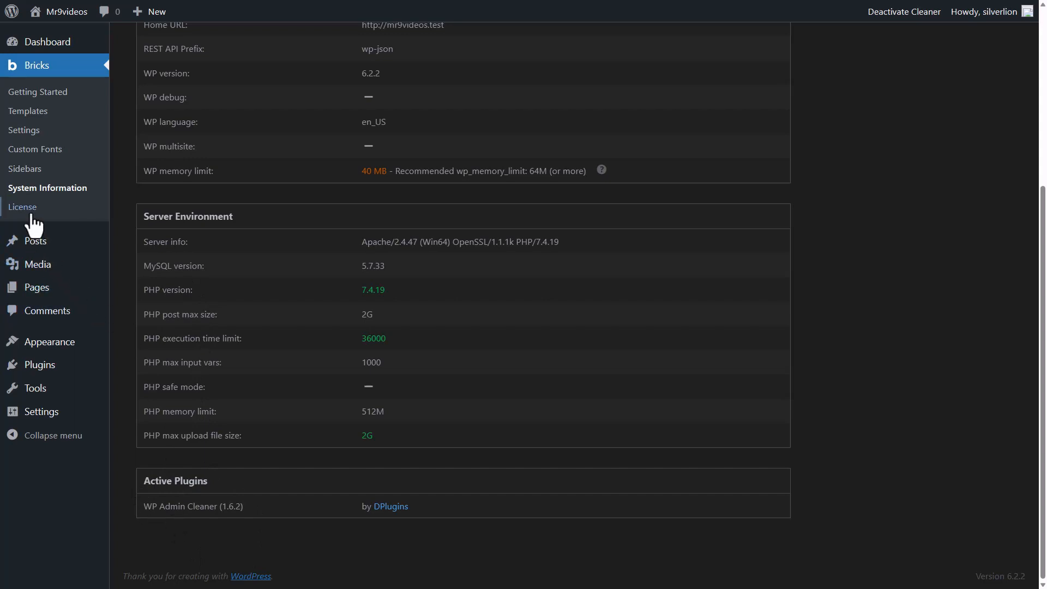
Show the Bricks License page with license status processed
{"action": "left_click", "coordinate": [22, 207]}
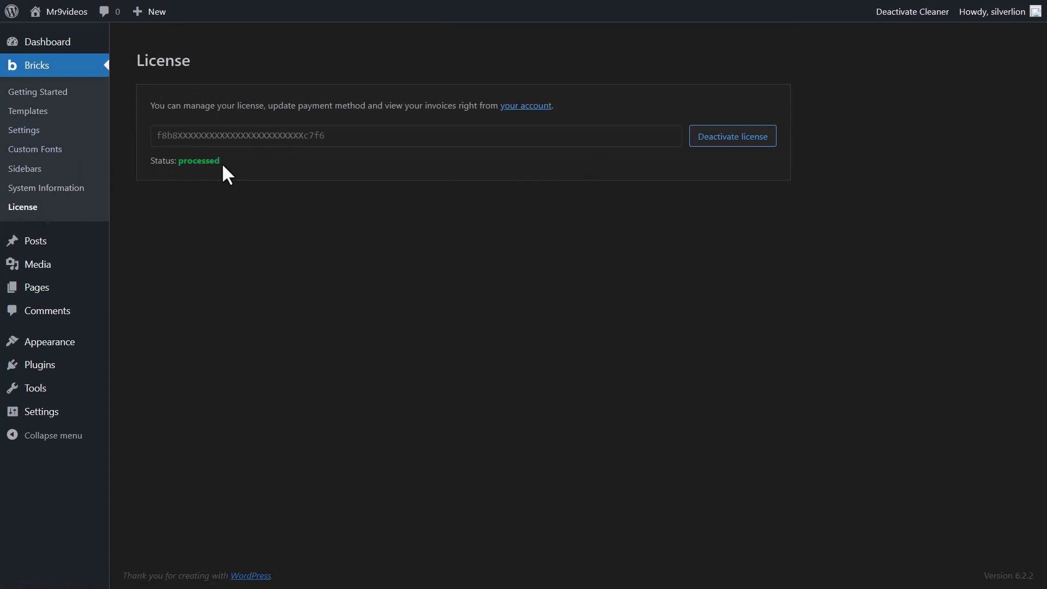
{"action": "mouse_move", "coordinate": [66, 107]}
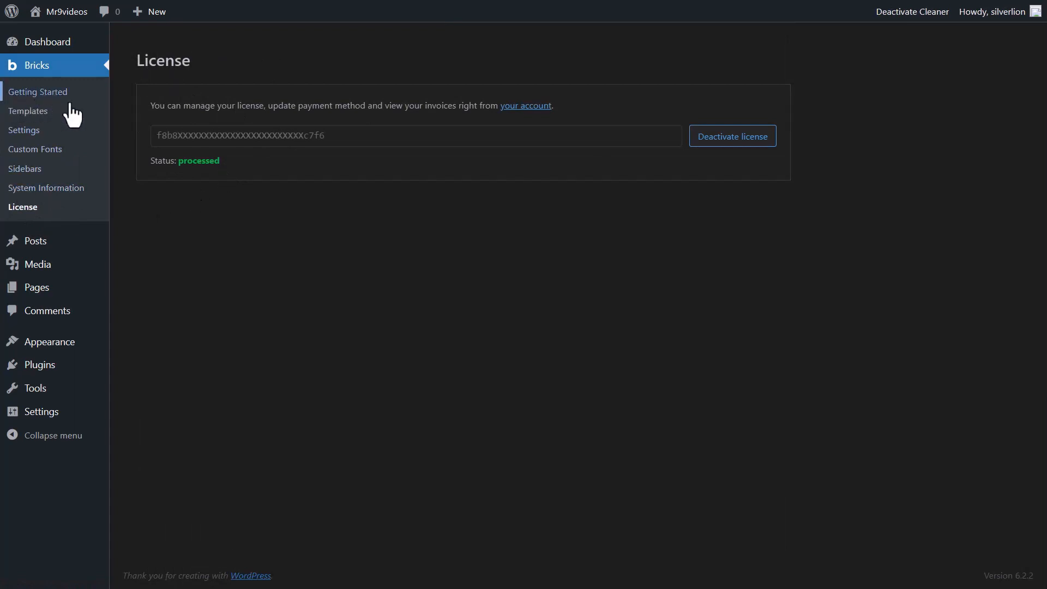